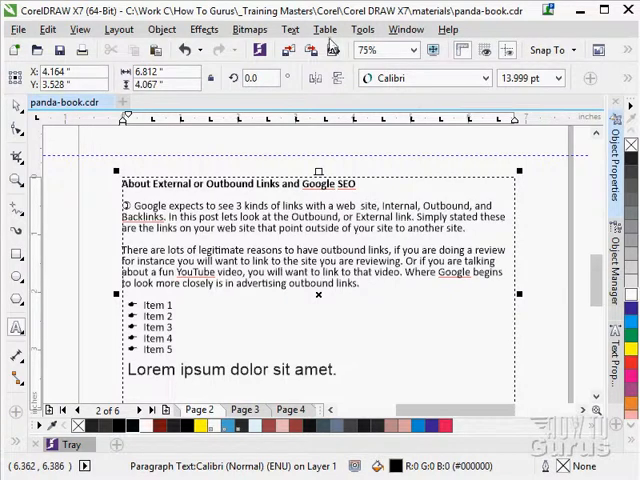
# - Enable Use Hyphenation from the Text menu for the outbound-links paragraph text
pyautogui.click(290, 28)
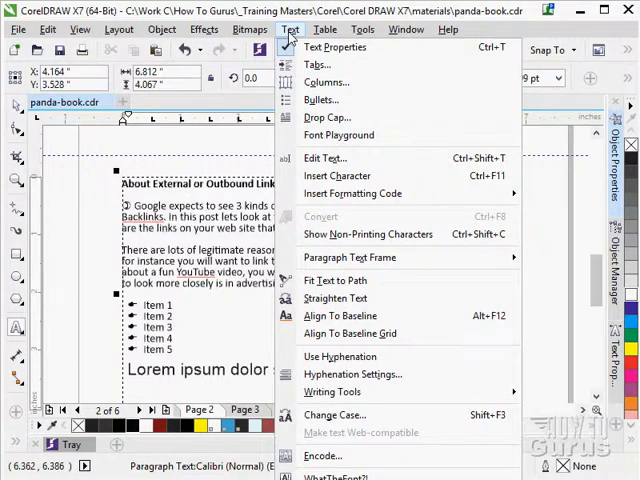
pyautogui.moveTo(340, 356)
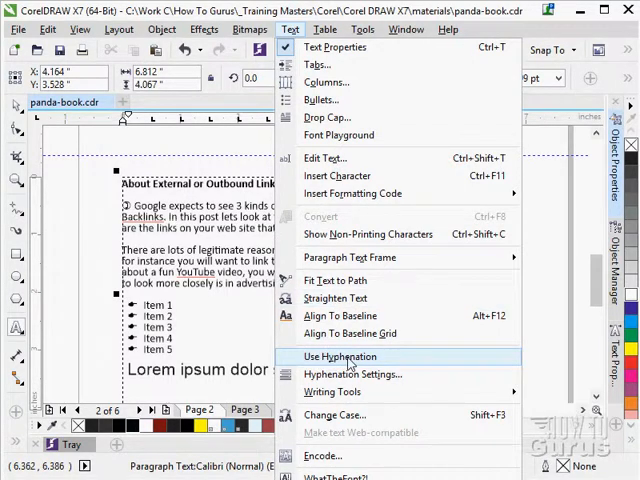
pyautogui.click(340, 356)
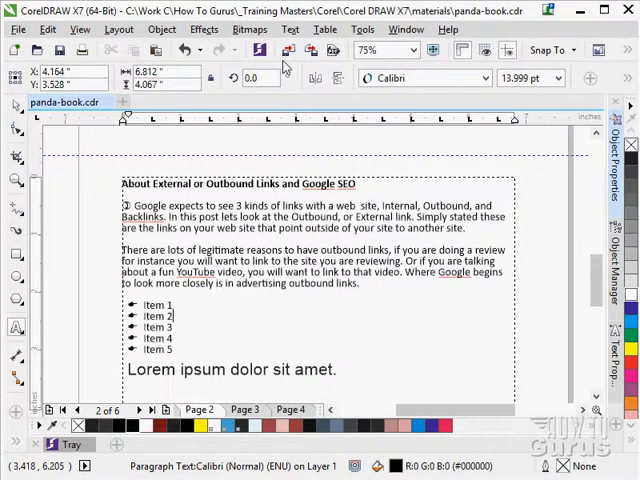
pyautogui.click(290, 28)
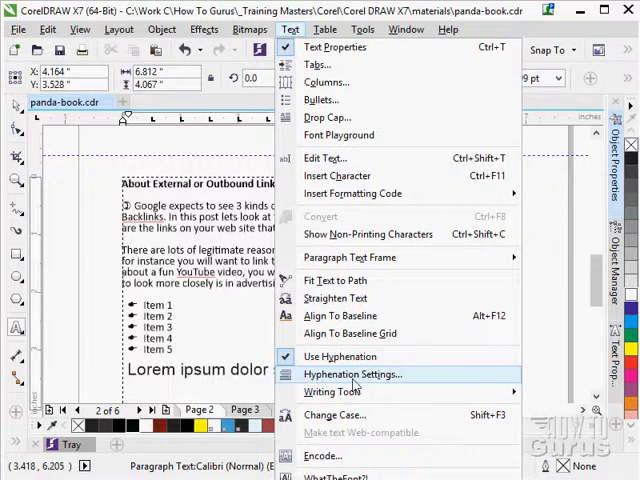
# - In Hyphenation Settings, toggle Break capitalized words and Break words using ALL CAPS
pyautogui.click(352, 374)
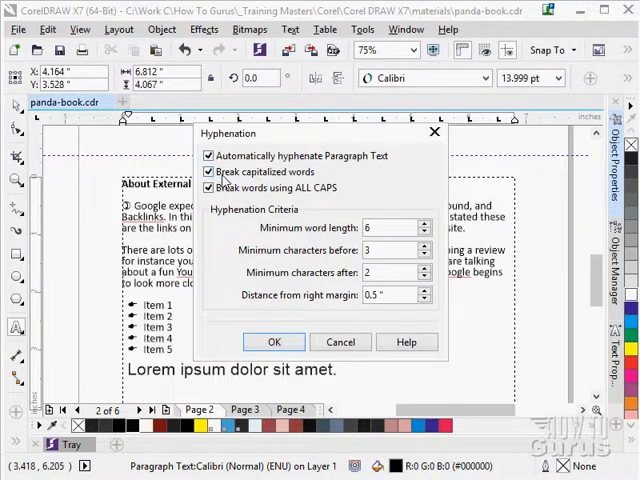
pyautogui.click(208, 172)
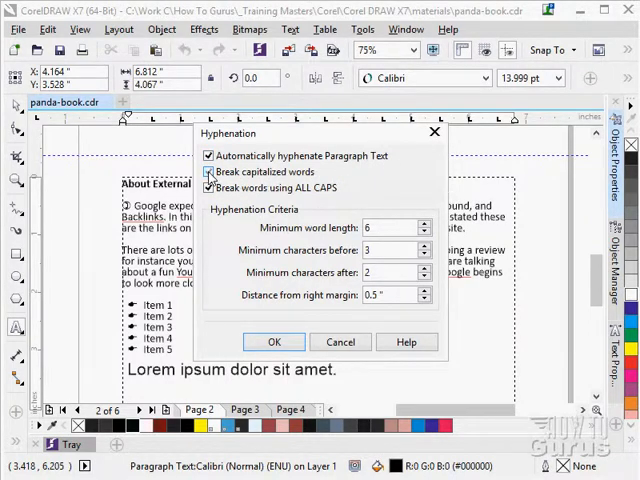
pyautogui.click(208, 172)
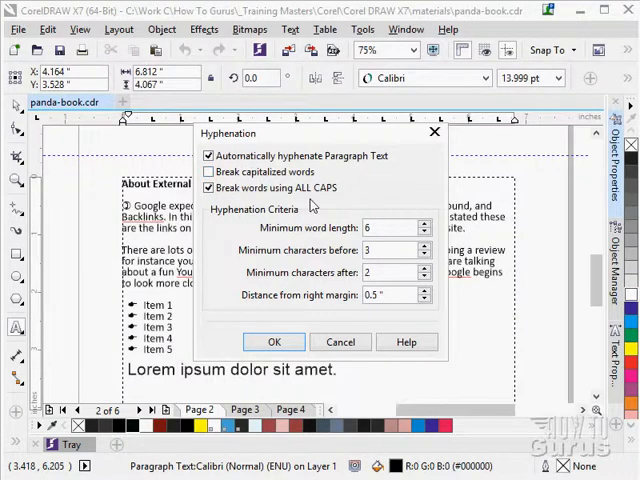
pyautogui.click(208, 188)
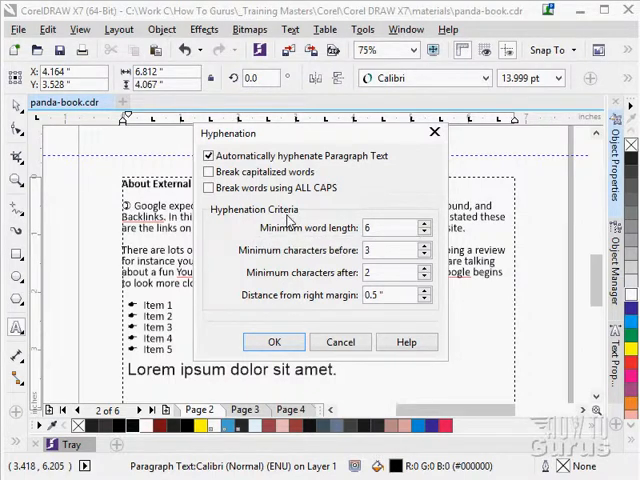
pyautogui.moveTo(304, 242)
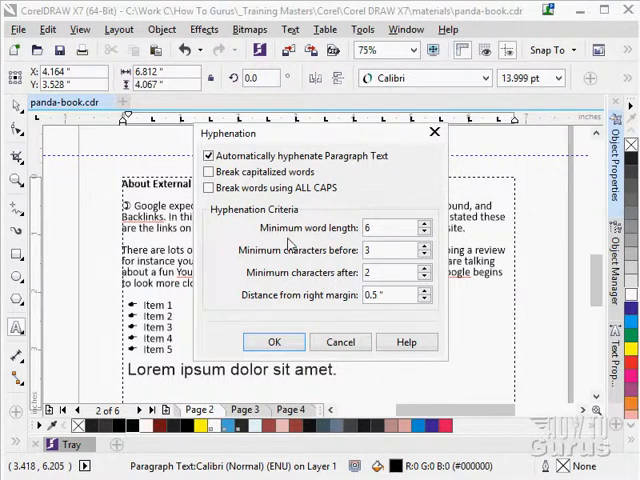
pyautogui.moveTo(302, 244)
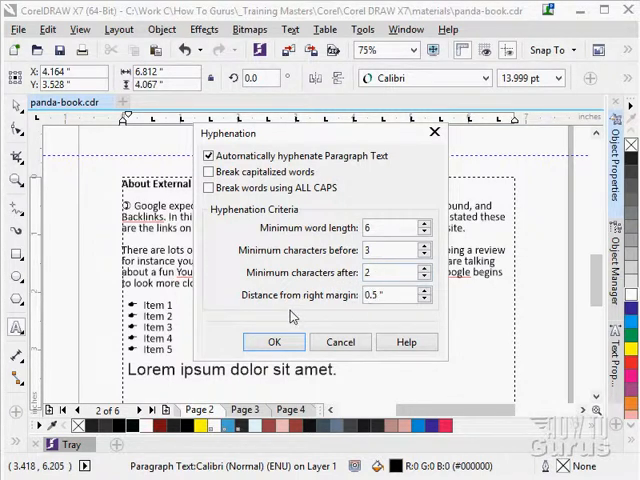
pyautogui.moveTo(360, 308)
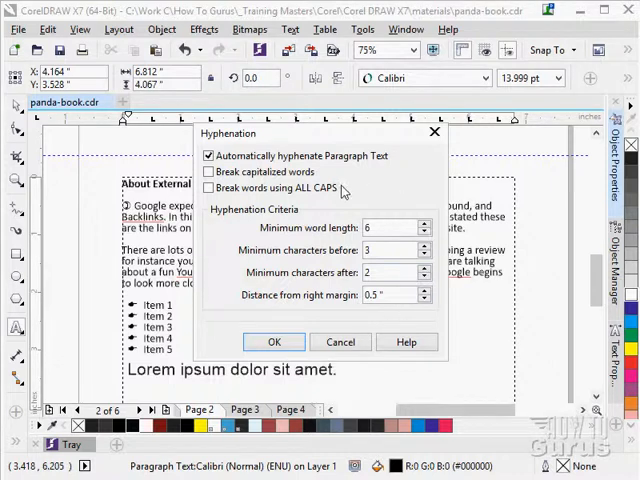
pyautogui.moveTo(278, 308)
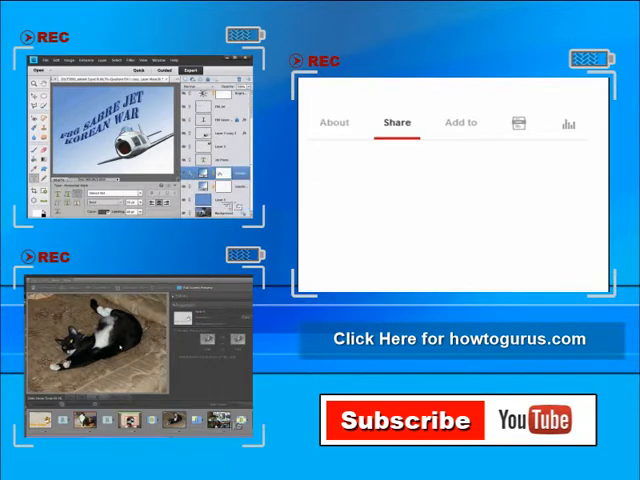
pyautogui.click(396, 122)
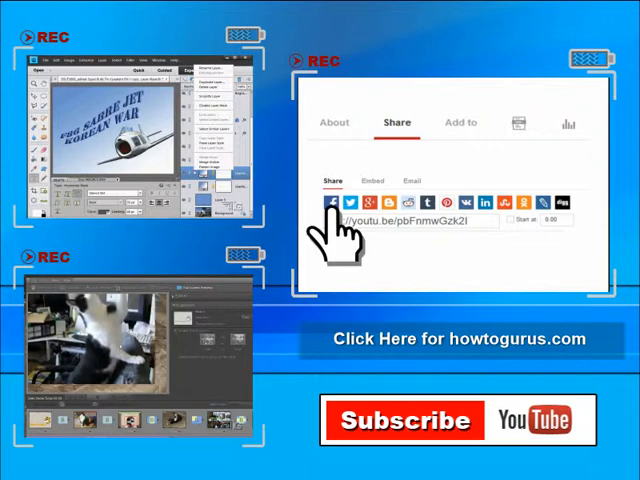